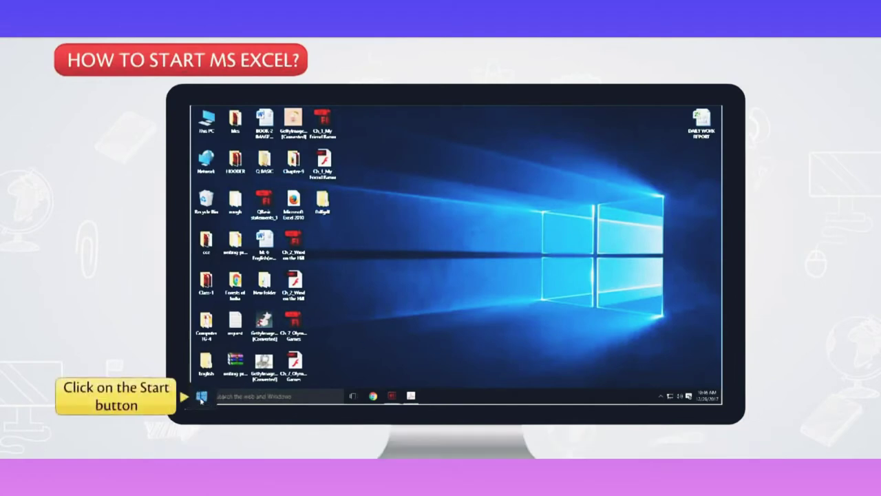
Open the Windows Start menu to reach the Microsoft Office programs
{"action": "left_click", "coordinate": [200, 396]}
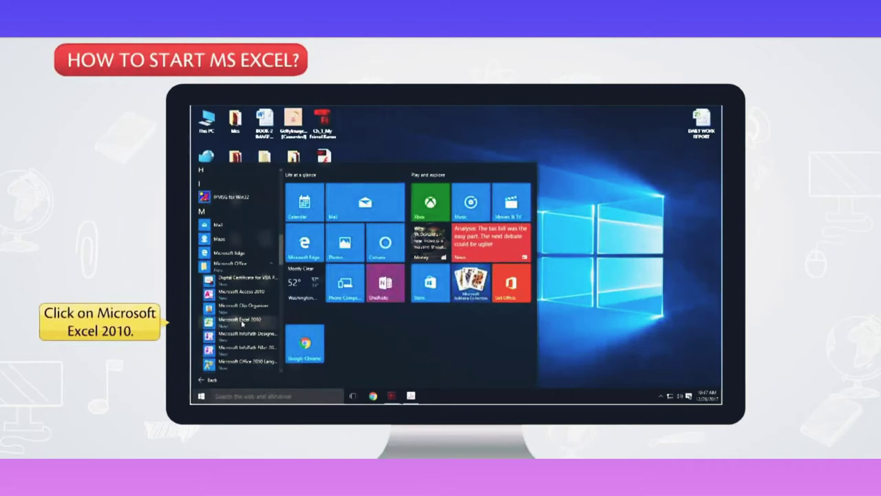
Launch Microsoft Excel 2010 from the Start menu
{"action": "left_click", "coordinate": [240, 319]}
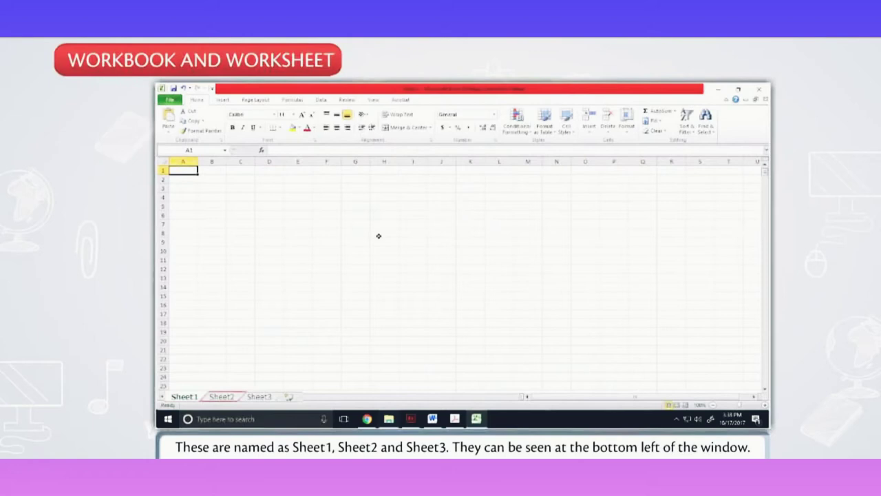
{"action": "left_click", "coordinate": [258, 396]}
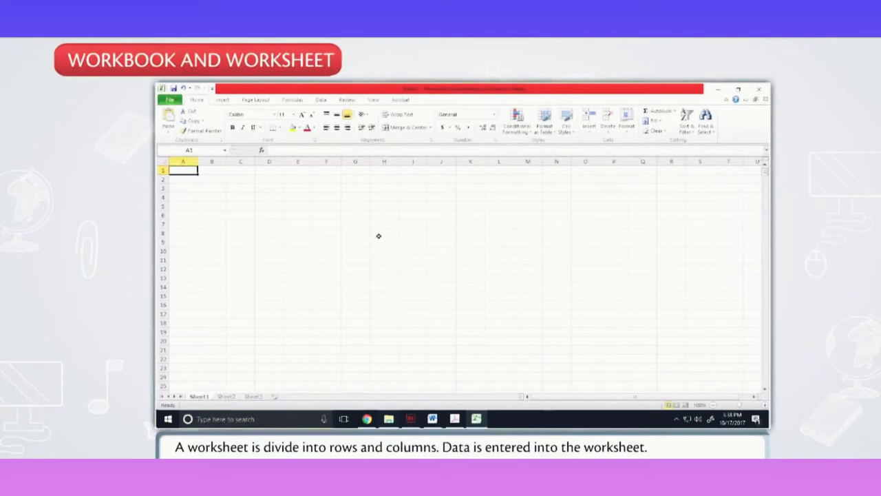
{"action": "left_click", "coordinate": [164, 170]}
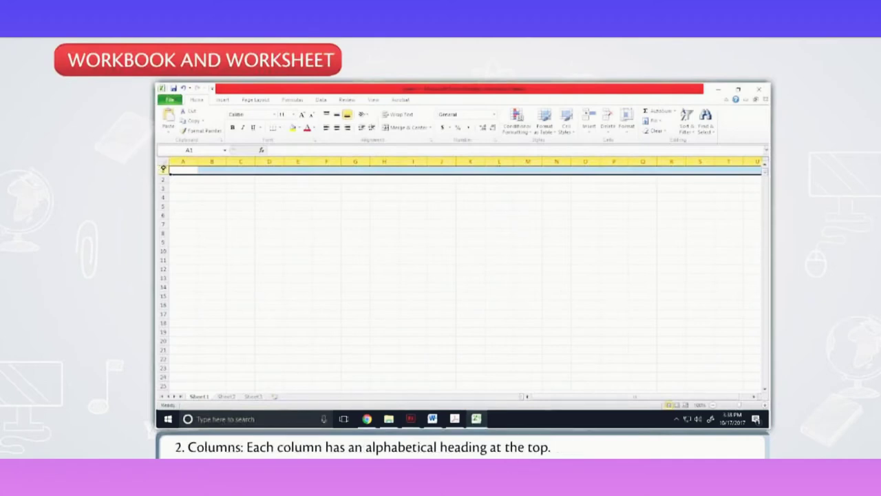
{"action": "left_click", "coordinate": [180, 162]}
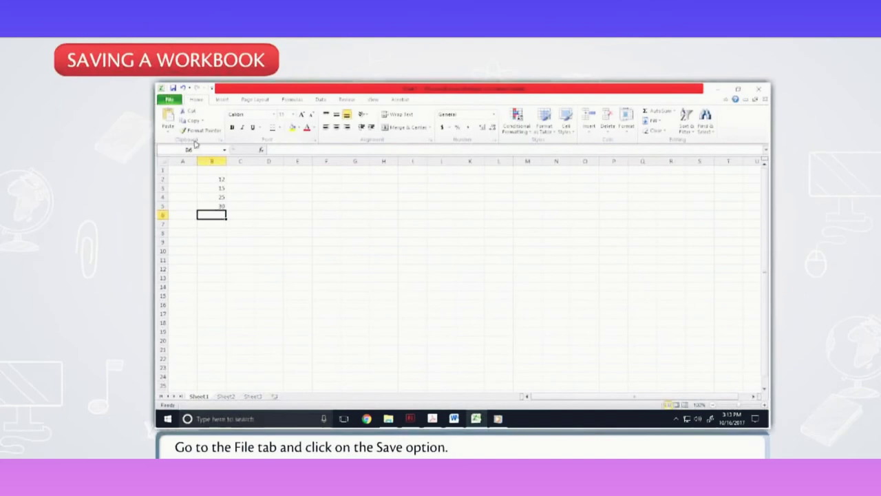
Save the workbook to the Desktop as 'sheet' via File > Save
{"action": "left_click", "coordinate": [169, 98]}
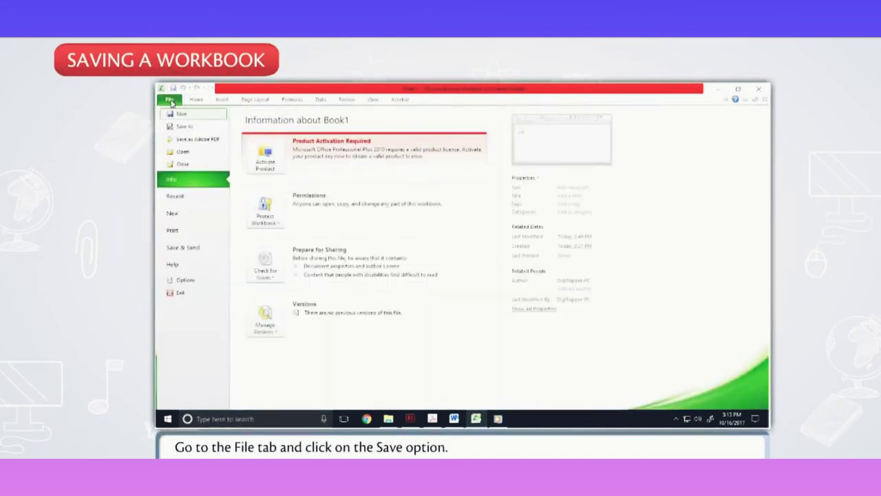
{"action": "left_click", "coordinate": [181, 114]}
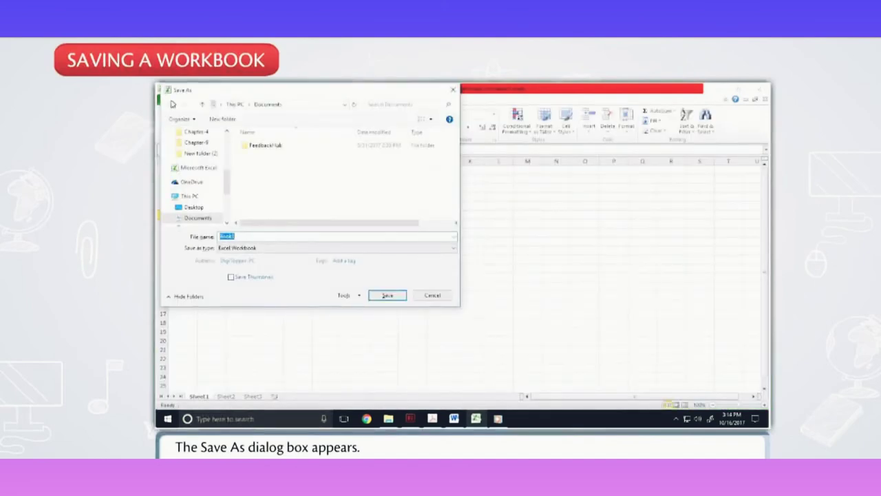
{"action": "left_click", "coordinate": [195, 185]}
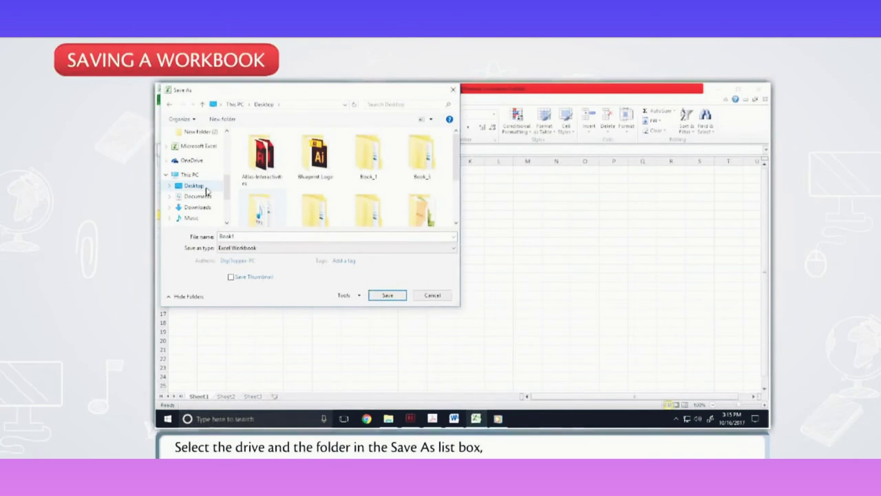
{"action": "mouse_move", "coordinate": [250, 209]}
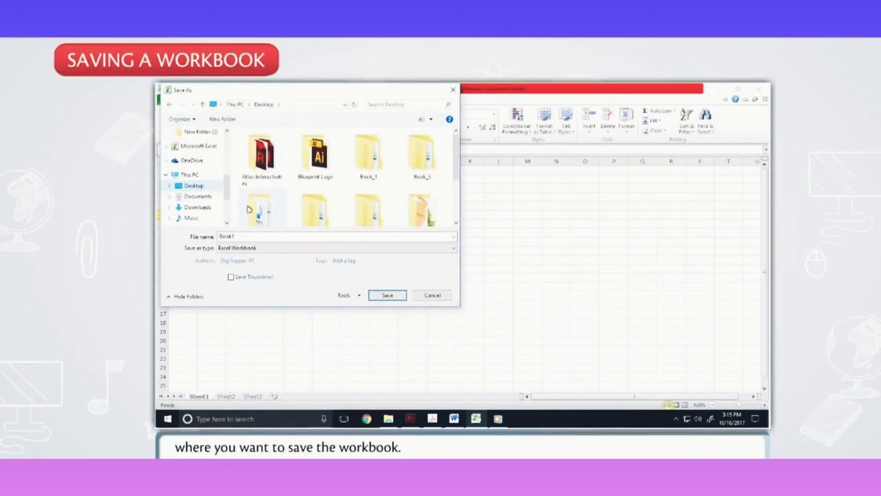
{"action": "mouse_move", "coordinate": [350, 255]}
{"action": "type", "text": "sheet"}
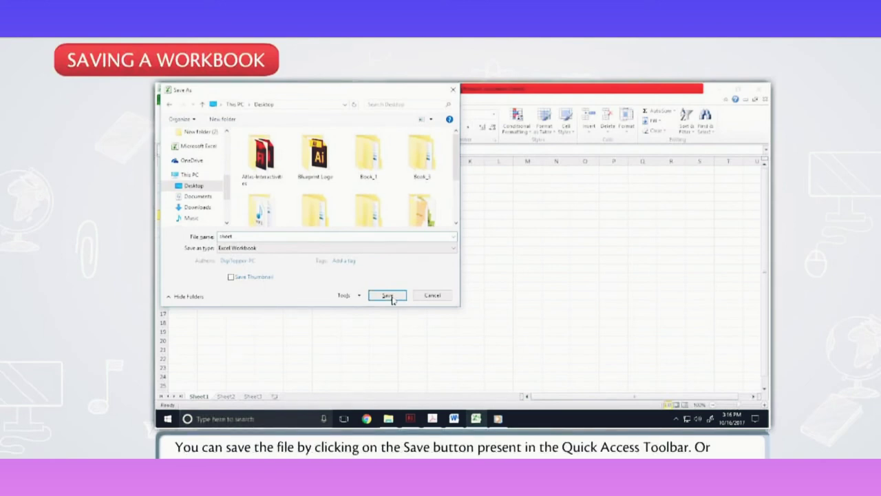
{"action": "left_click", "coordinate": [387, 296]}
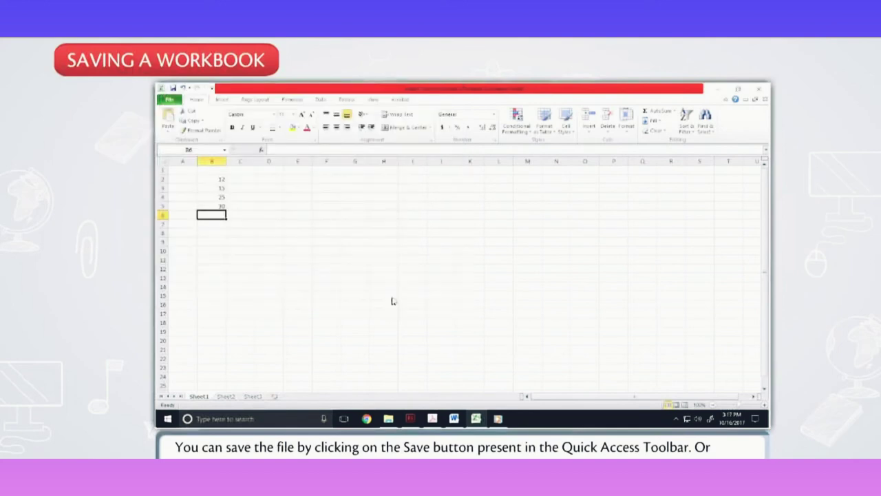